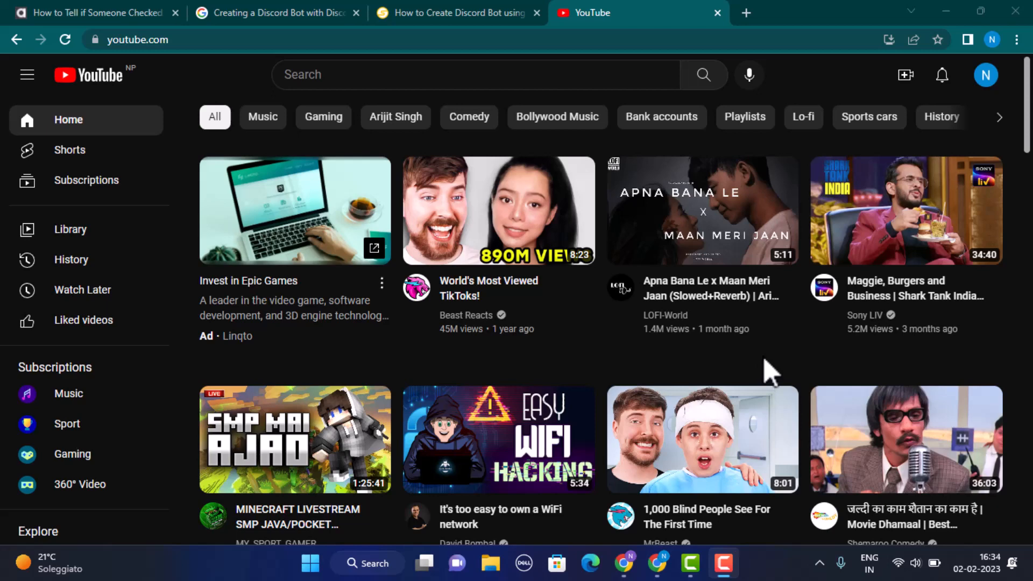
pyautogui.moveTo(793, 358)
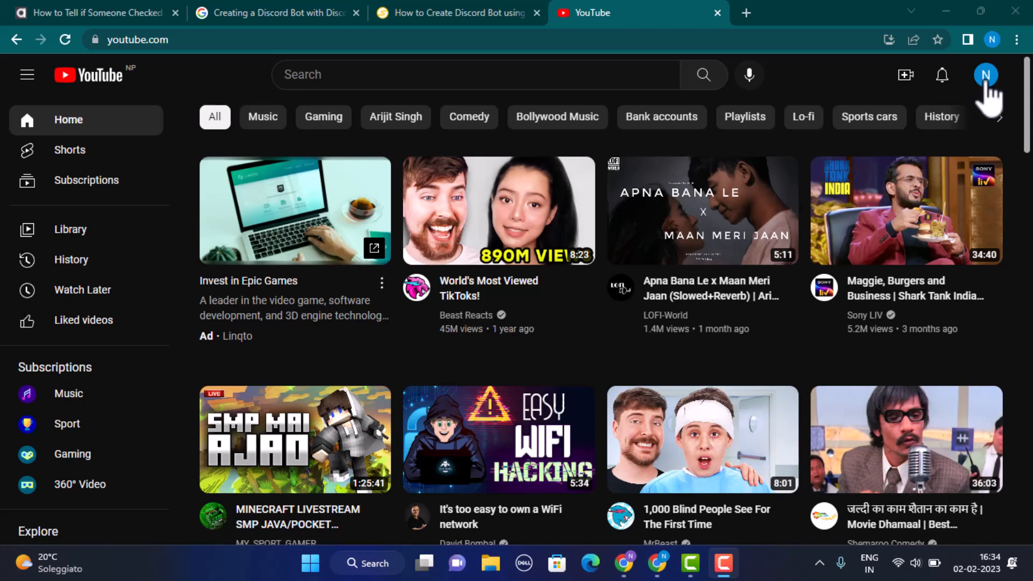
# Open the avatar menu and choose 'Restricted Mode: On' to view its settings
pyautogui.click(986, 74)
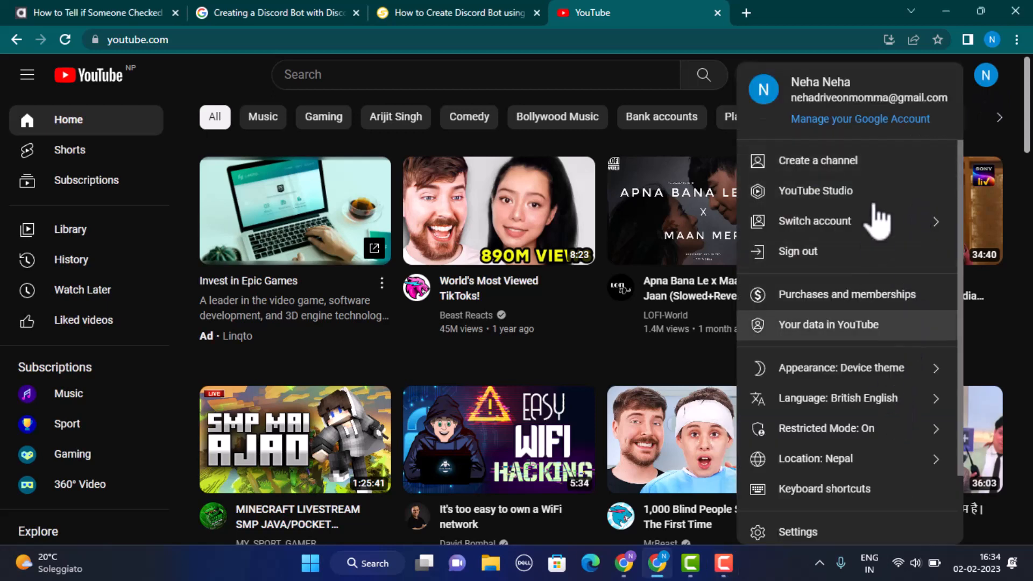
pyautogui.click(825, 428)
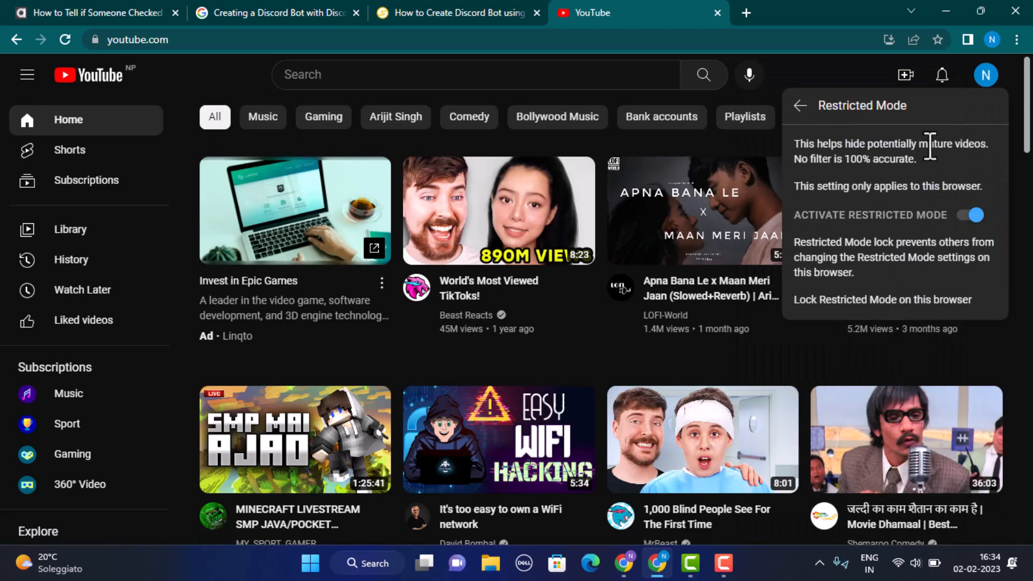
pyautogui.moveTo(880, 197)
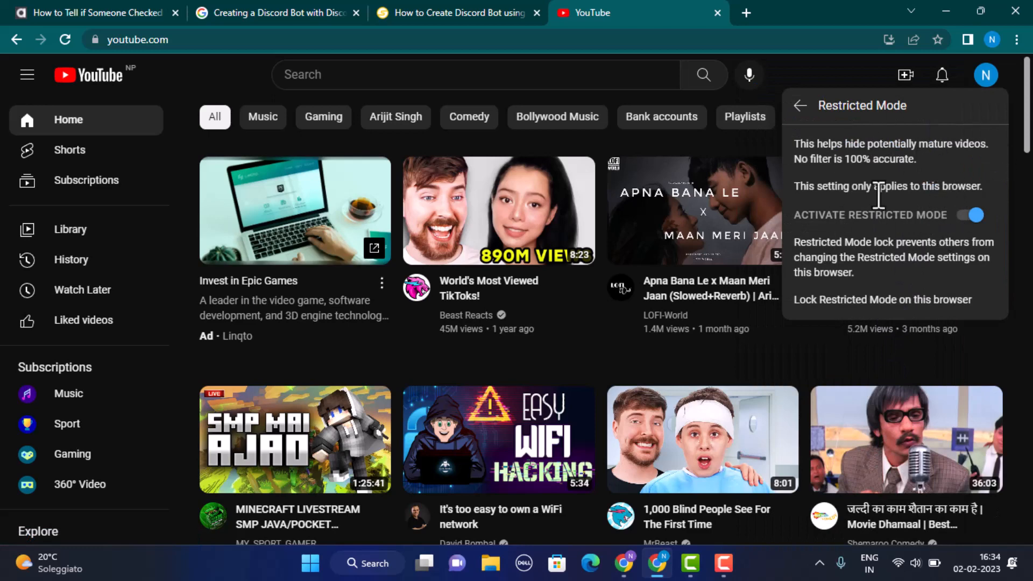
pyautogui.moveTo(937, 239)
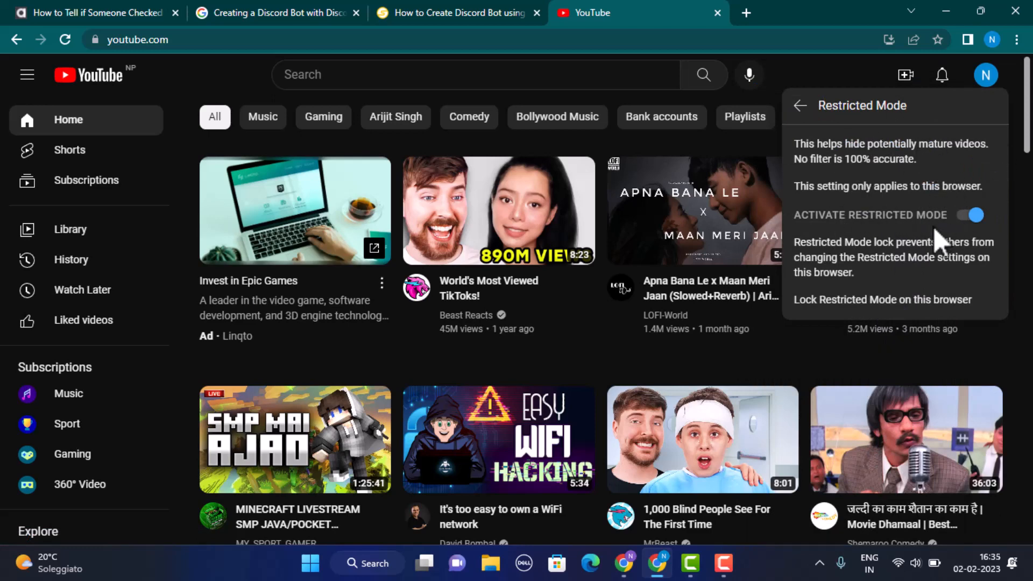
pyautogui.moveTo(968, 228)
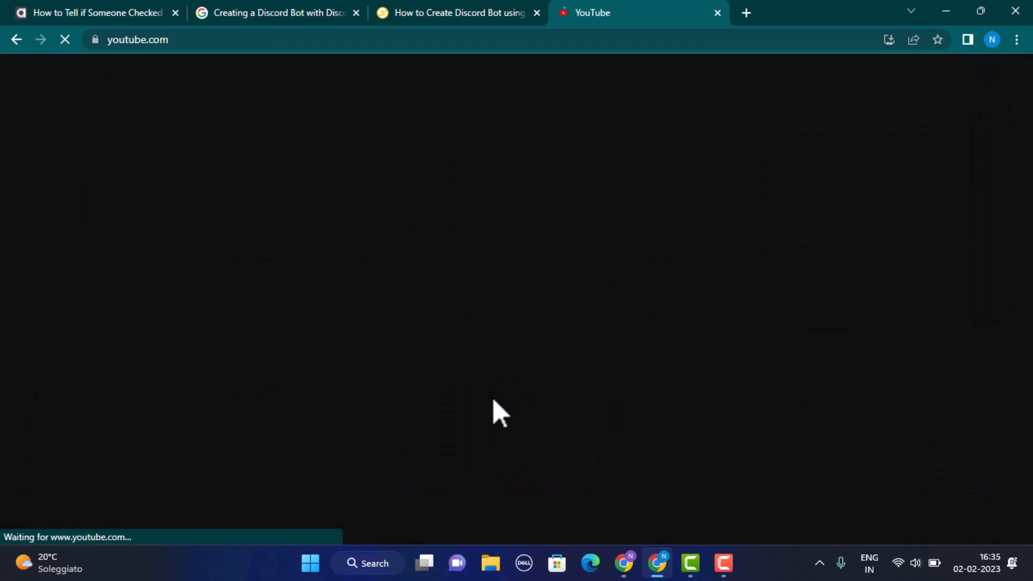
pyautogui.moveTo(588, 362)
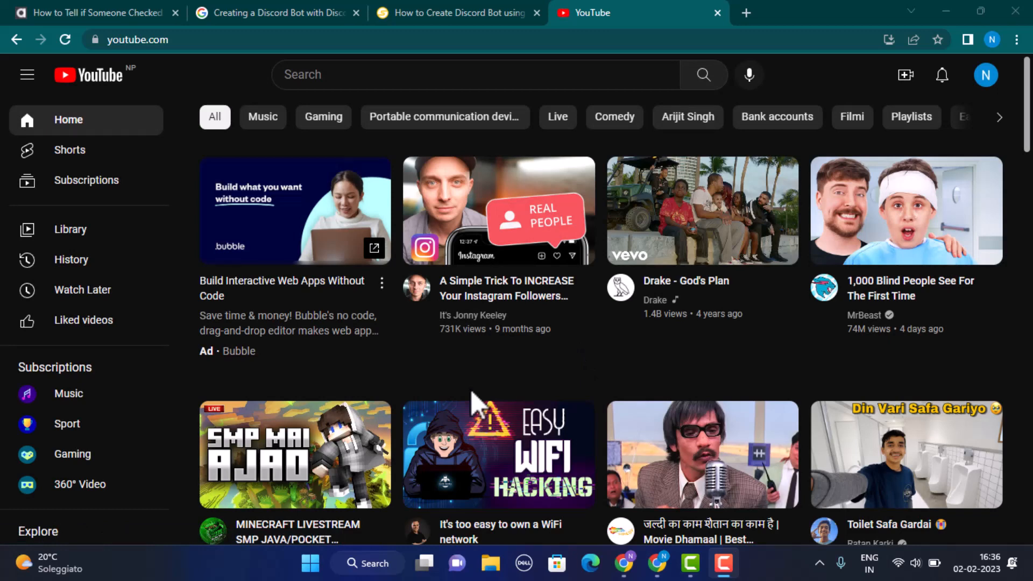
# Reopen the avatar menu and go to 'Manage your Google Account'
pyautogui.click(985, 74)
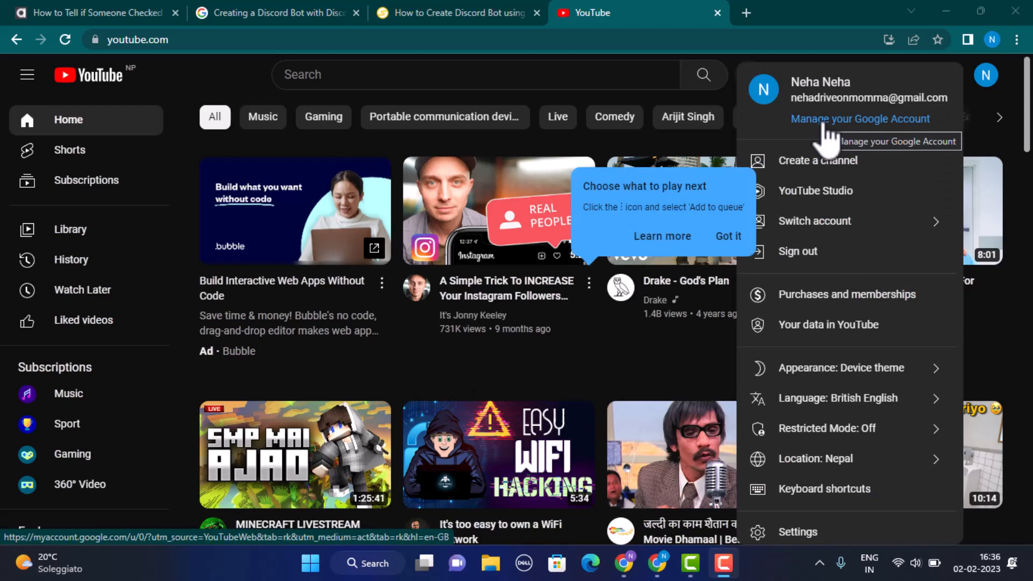
pyautogui.click(860, 118)
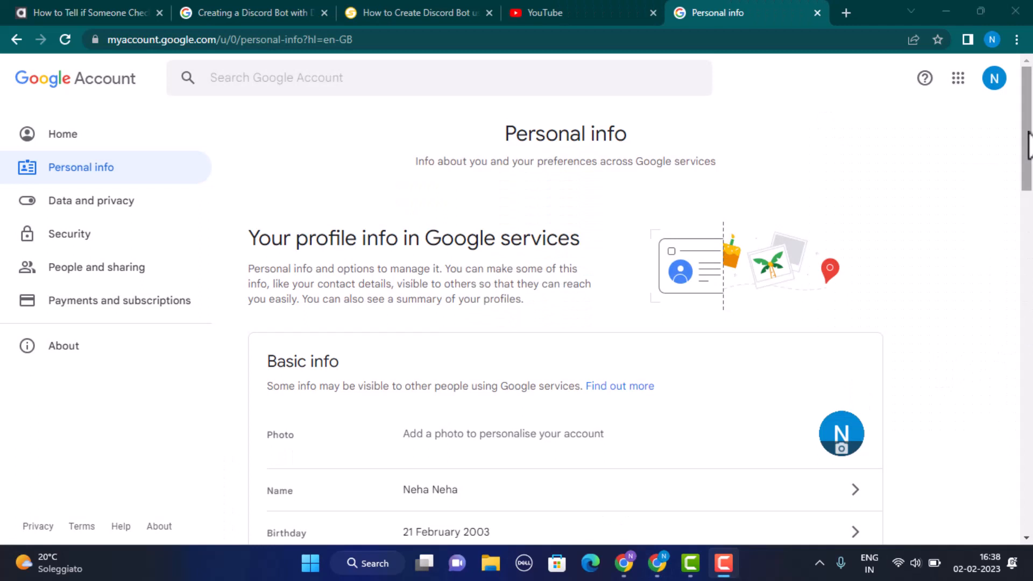
# Scroll the Personal info page down to the Basic info card with Birthday
pyautogui.scroll(-3)
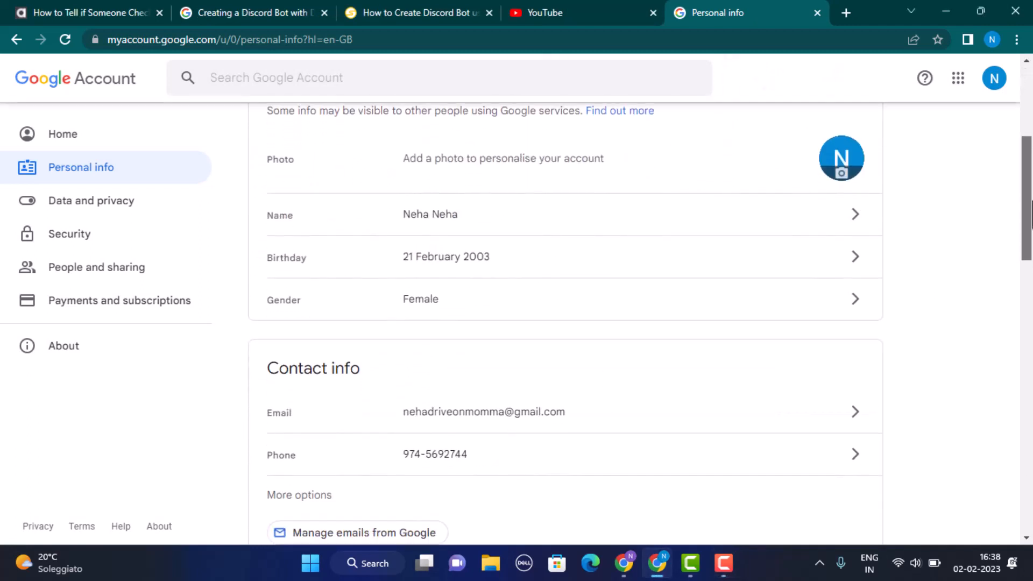
pyautogui.moveTo(389, 276)
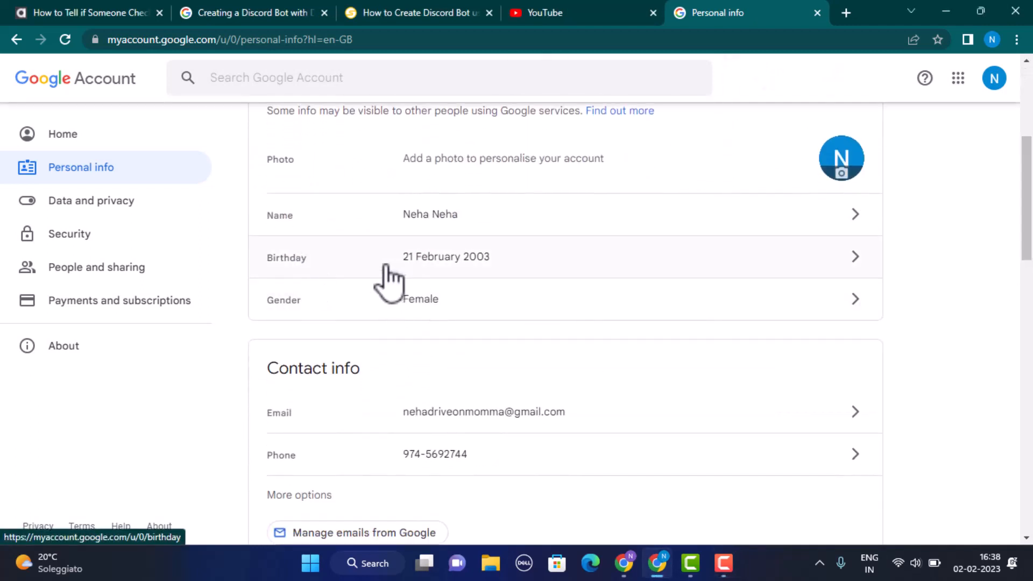
pyautogui.moveTo(532, 280)
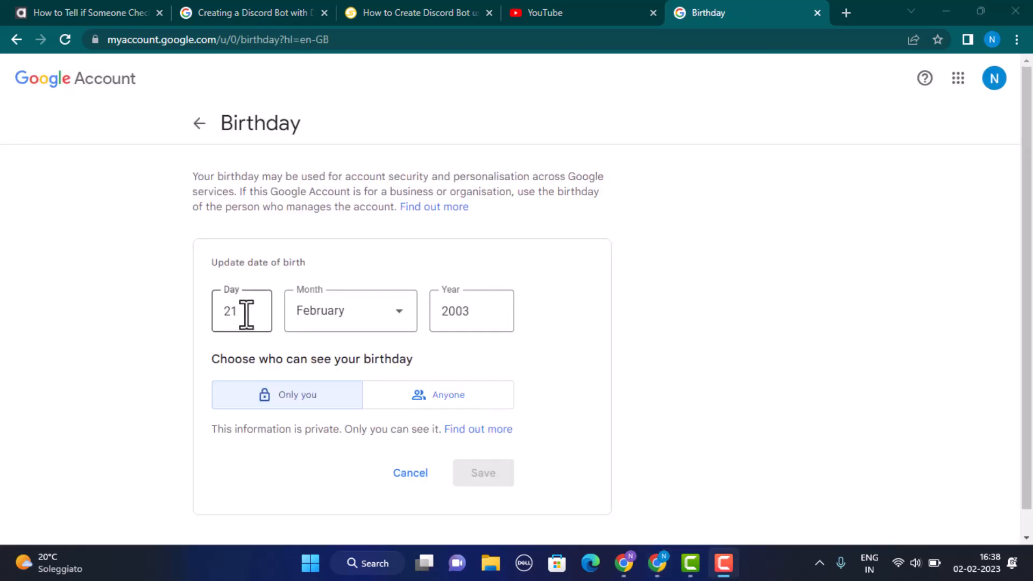
pyautogui.moveTo(710, 305)
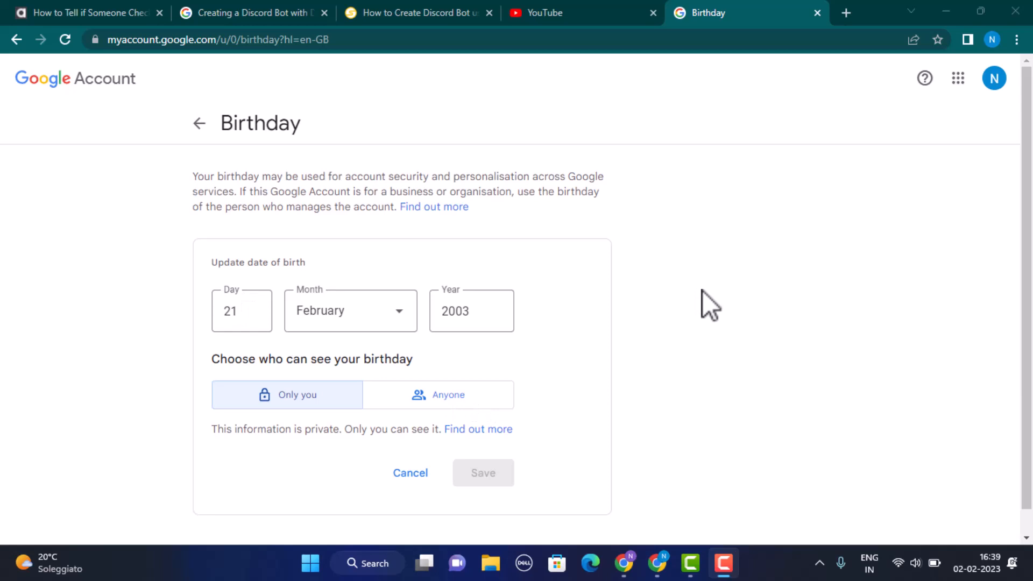